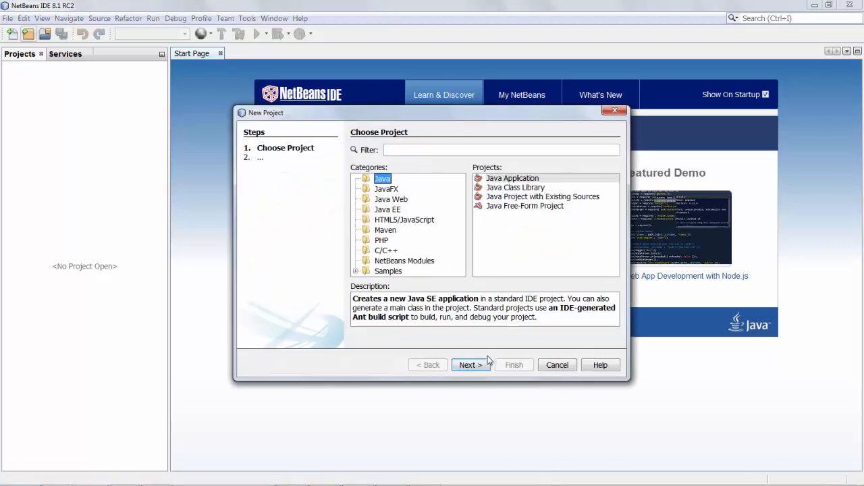
Create a new Java Application project named HelloJava.
click(470, 365)
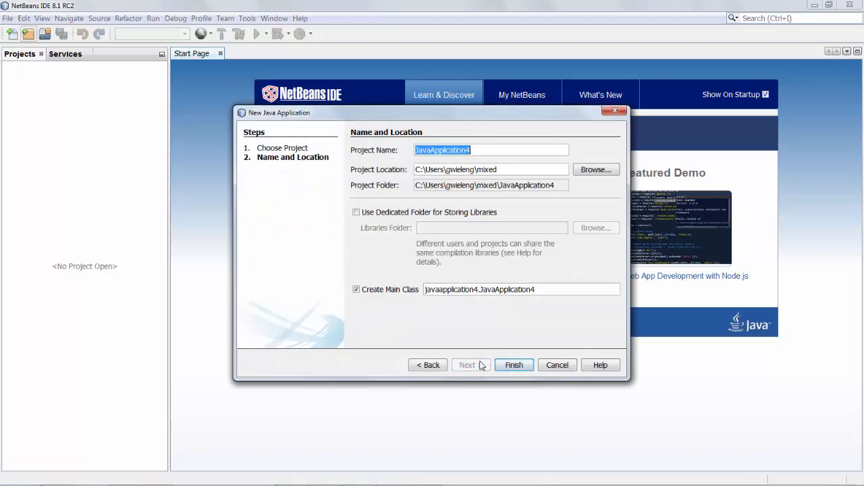
text(HelloJava)
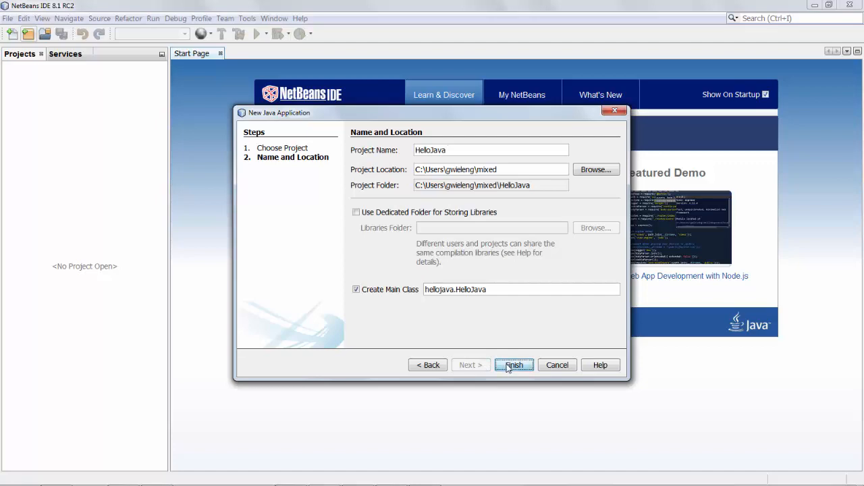
click(513, 365)
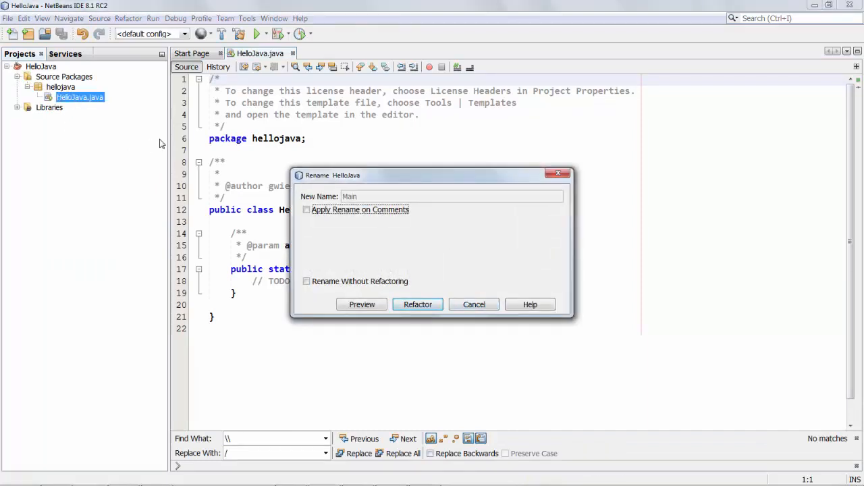
Confirm the rename of the HelloJava class to Main and bring up Main.java's actions.
click(417, 305)
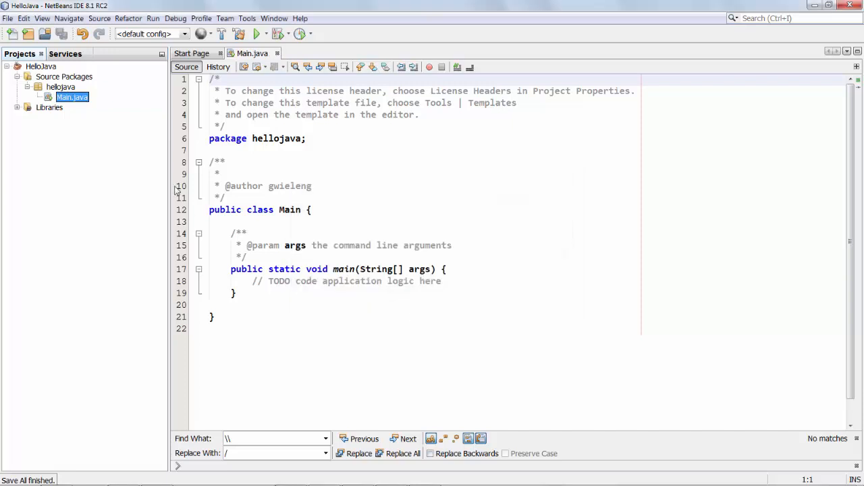
right_click(70, 97)
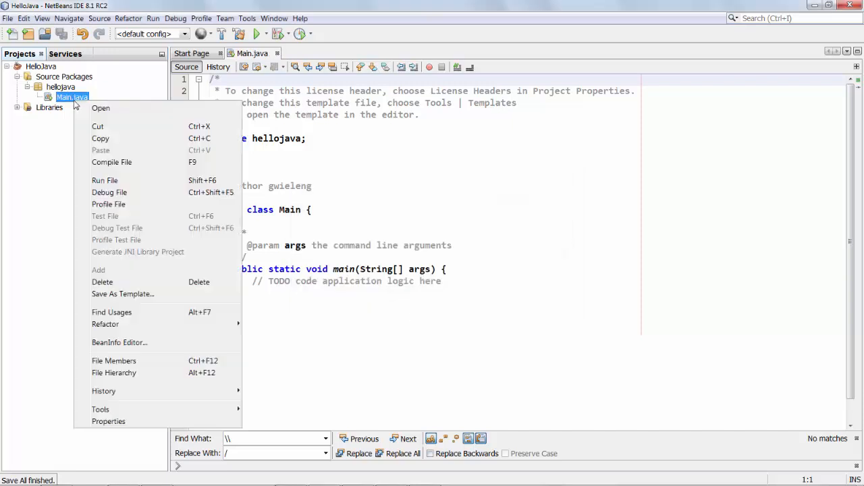
mouse_move(108, 255)
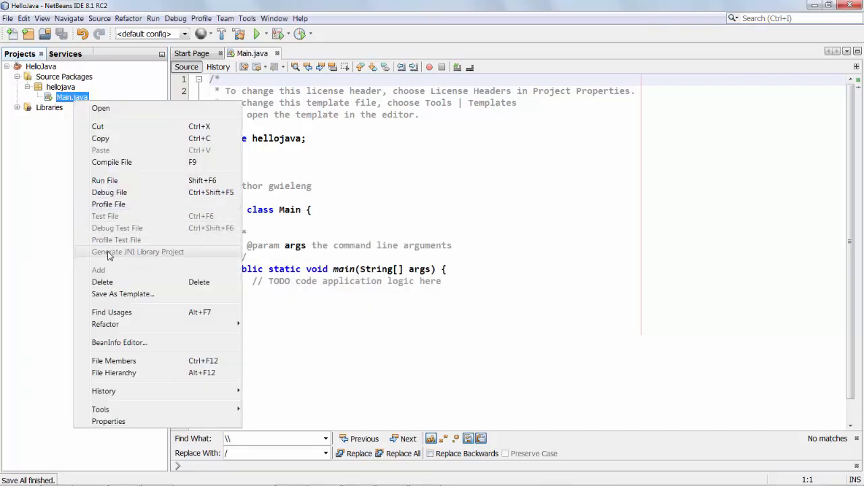
mouse_move(172, 254)
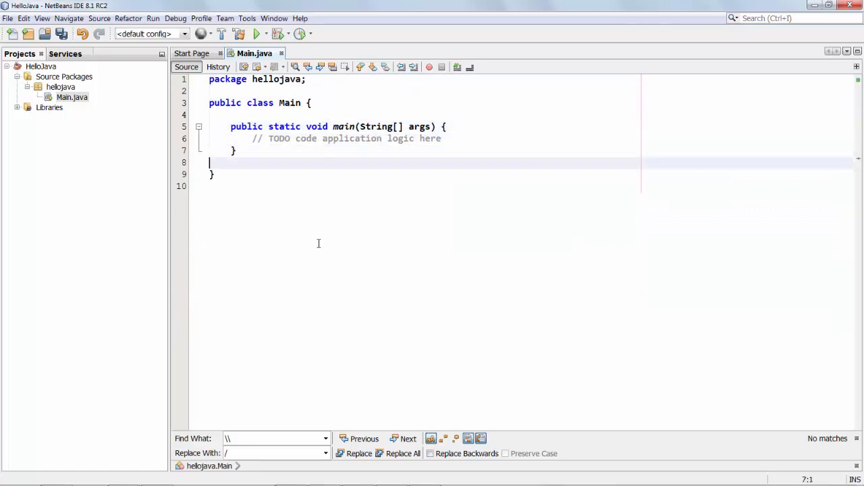
Declare 'private native void nativeGreeting();' in the Main class.
text(pri)
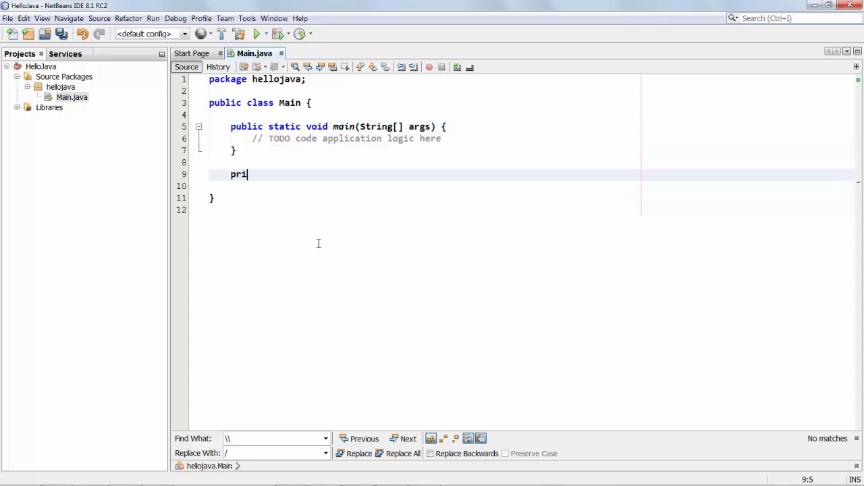
text(vate native void native)
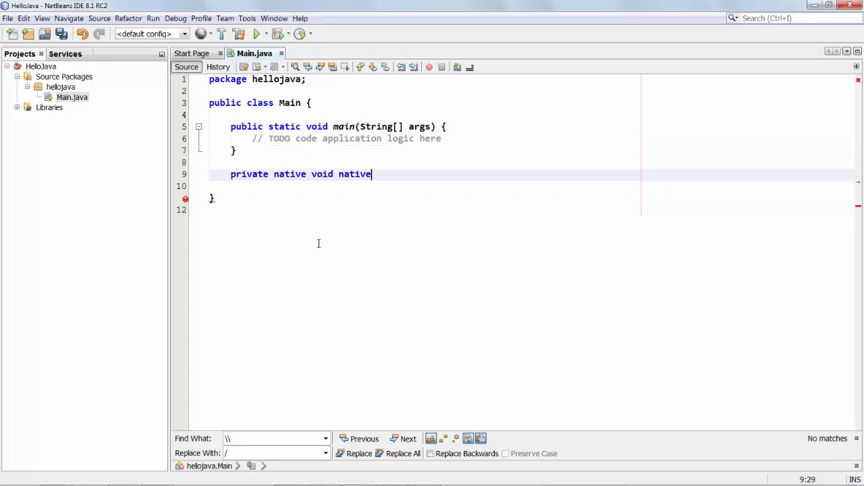
text(Greeting();)
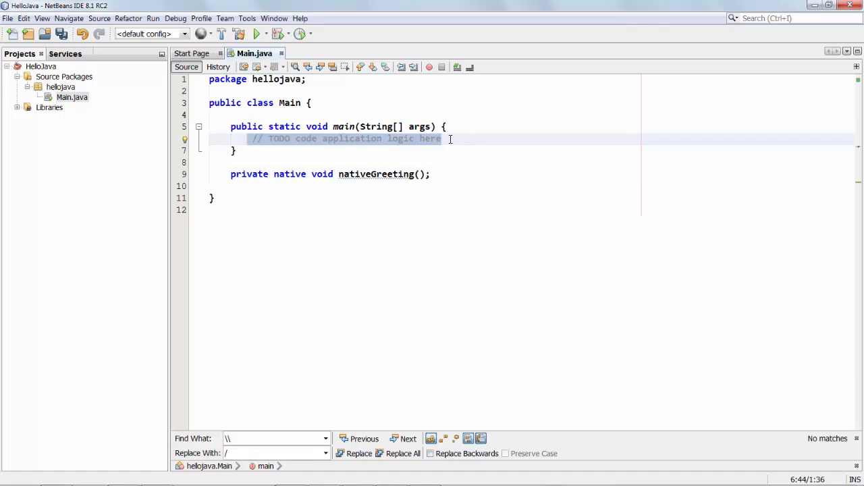
Call 'new Main().nativeGreeting();' from main and save Main.java.
text(M)
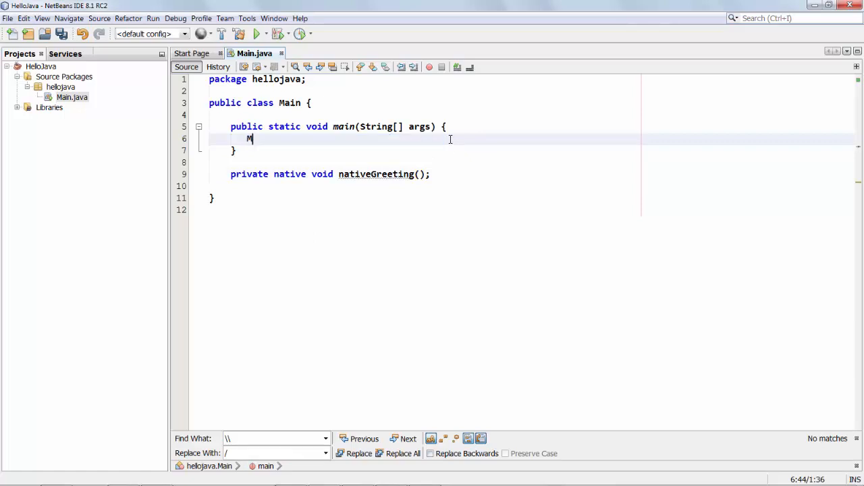
text(ew Mai)
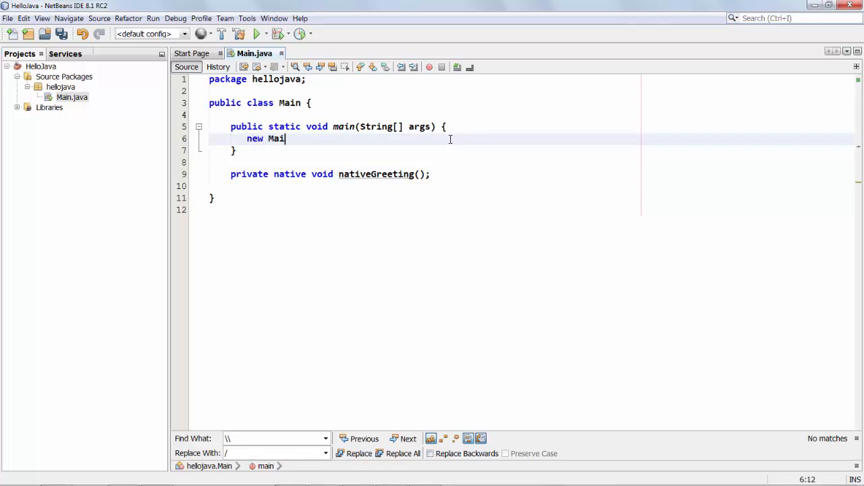
text(n())
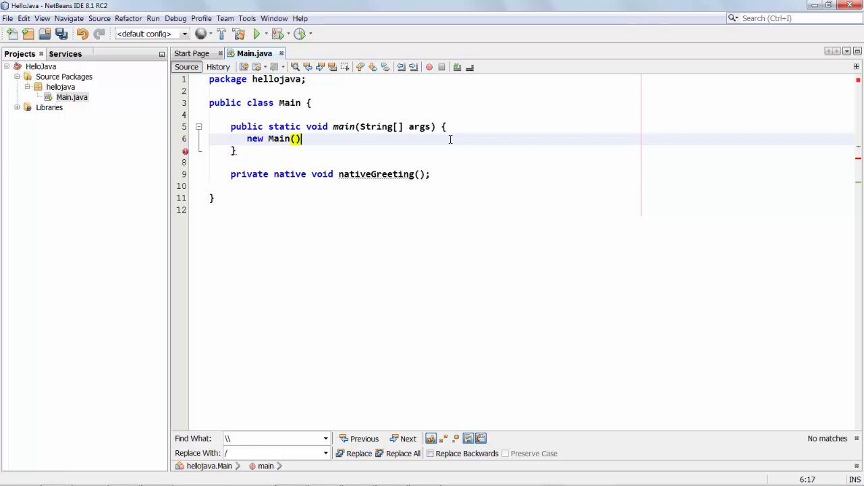
text(.nativeGreeting();)
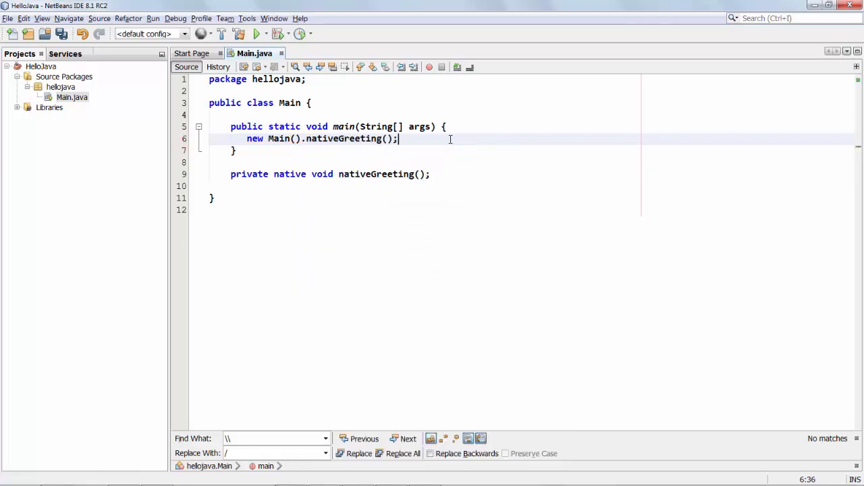
key(ctrl+s)
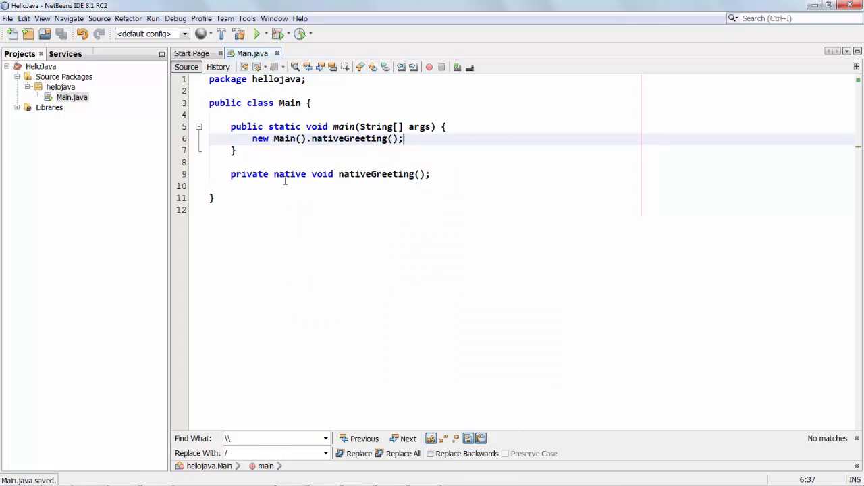
click(283, 174)
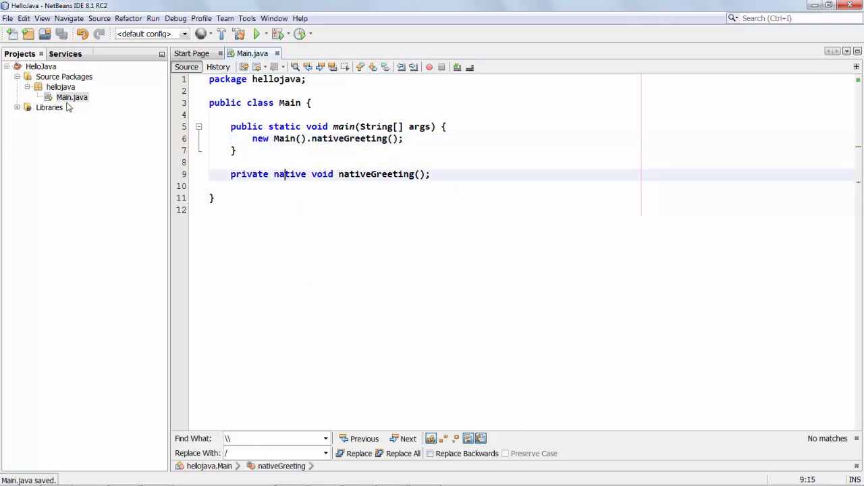
Dismiss the no-compiled-class warning and compile Main.java.
right_click(72, 97)
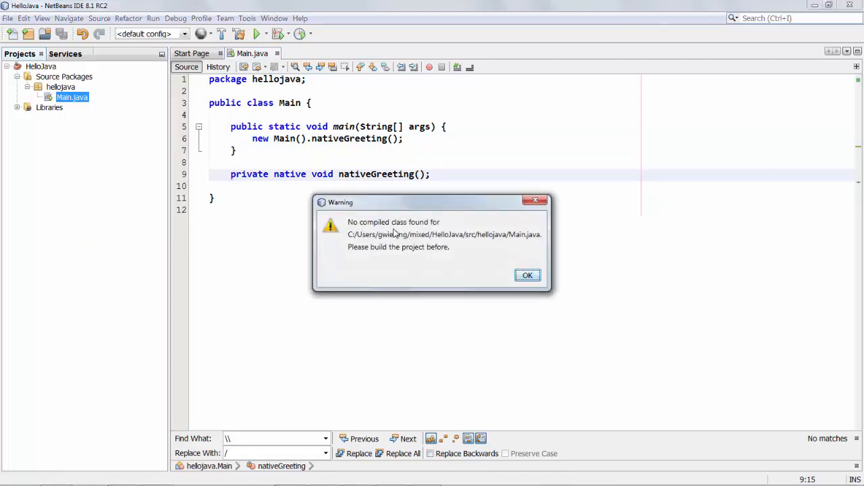
click(527, 276)
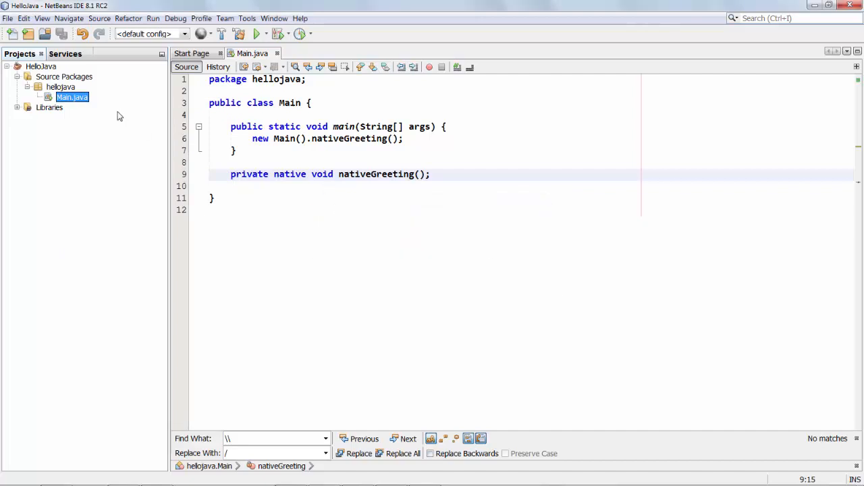
right_click(70, 98)
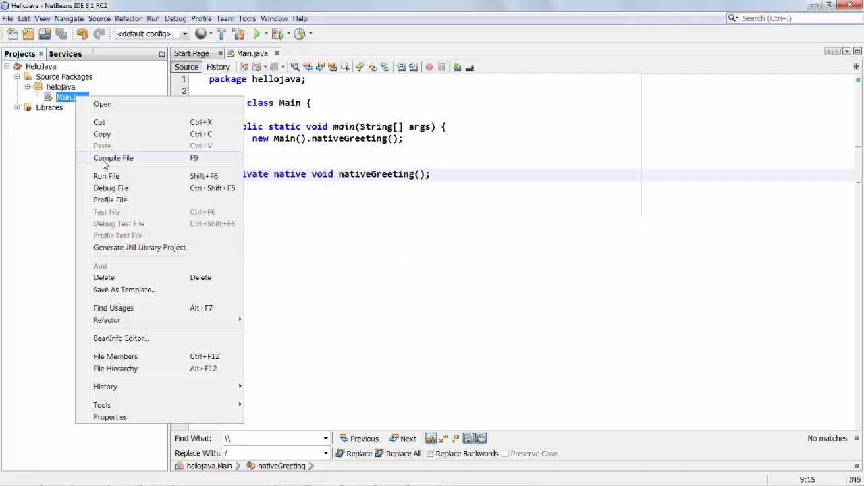
click(114, 156)
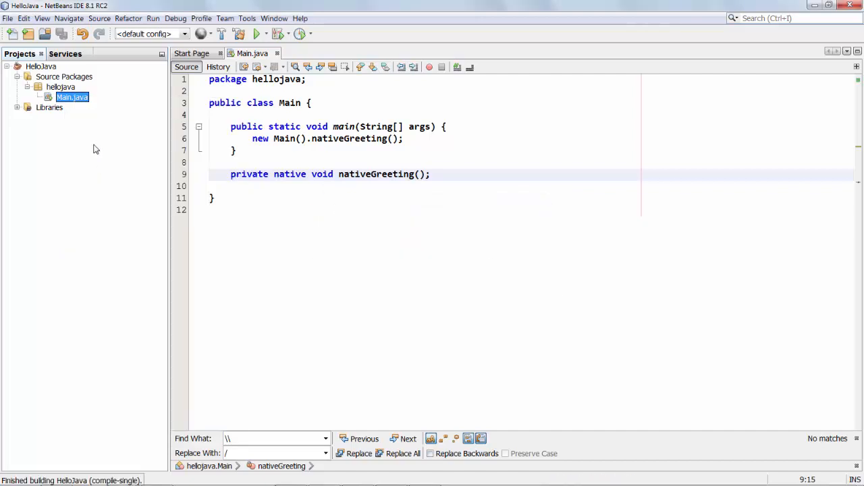
Start Generate JNI Library Project from Main.java's context menu.
right_click(71, 98)
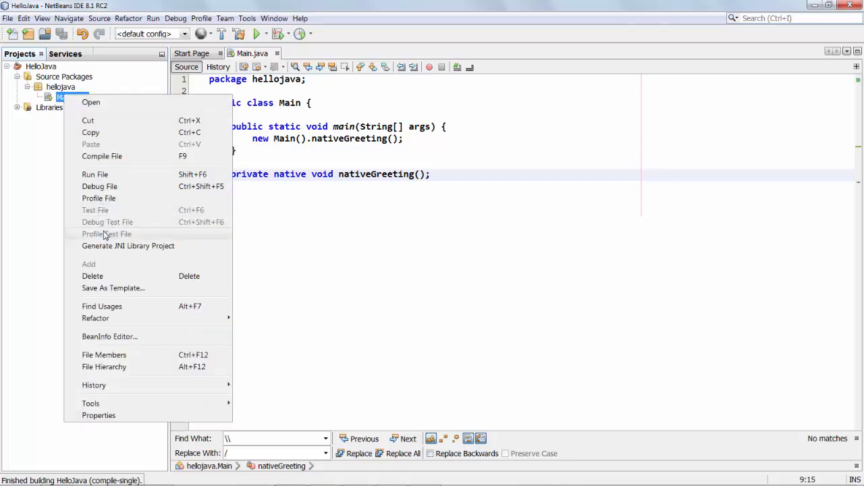
click(129, 246)
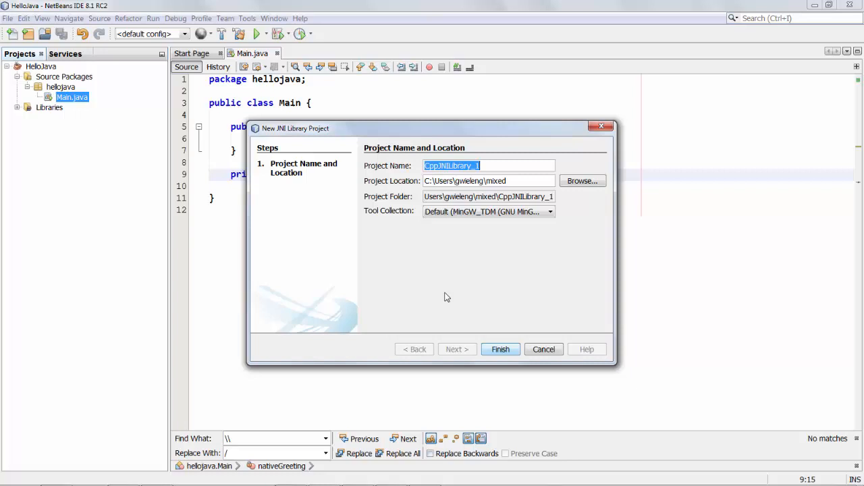
Name the JNI library project HelloNative and choose its compiler tool collection.
text(HelloNative)
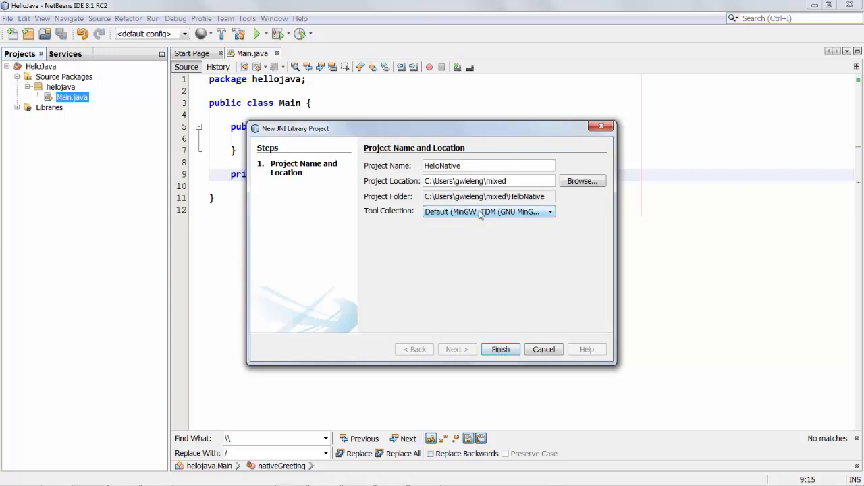
click(499, 348)
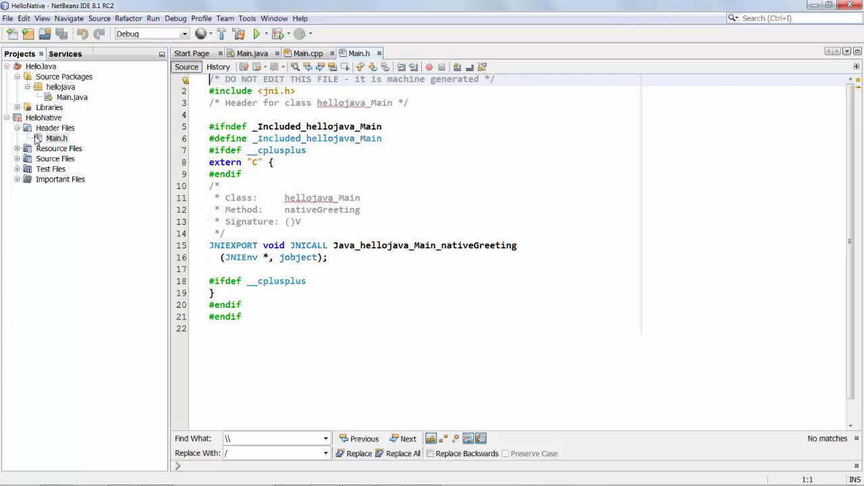
Implement nativeGreeting in HelloNative's Main.cpp with printf("hello world");.
click(56, 137)
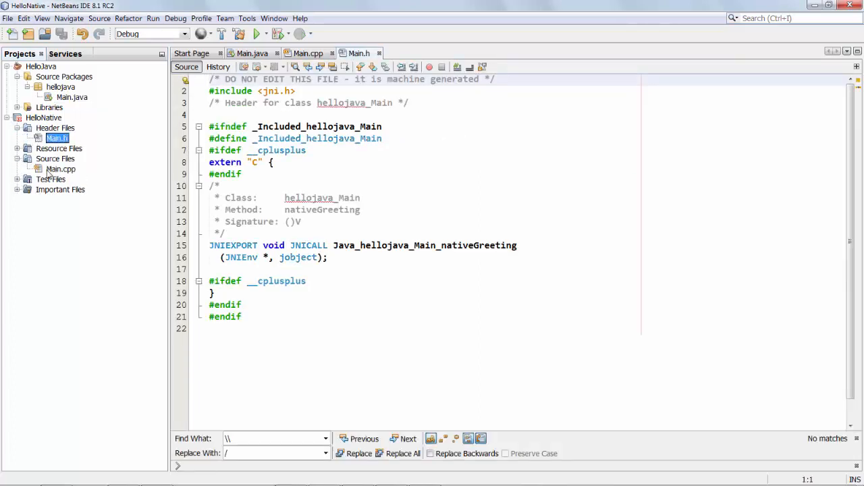
click(60, 169)
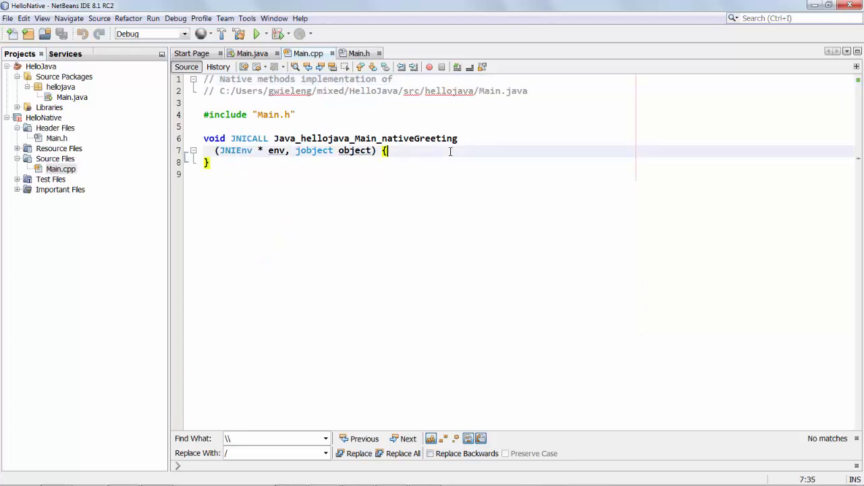
text(printf)
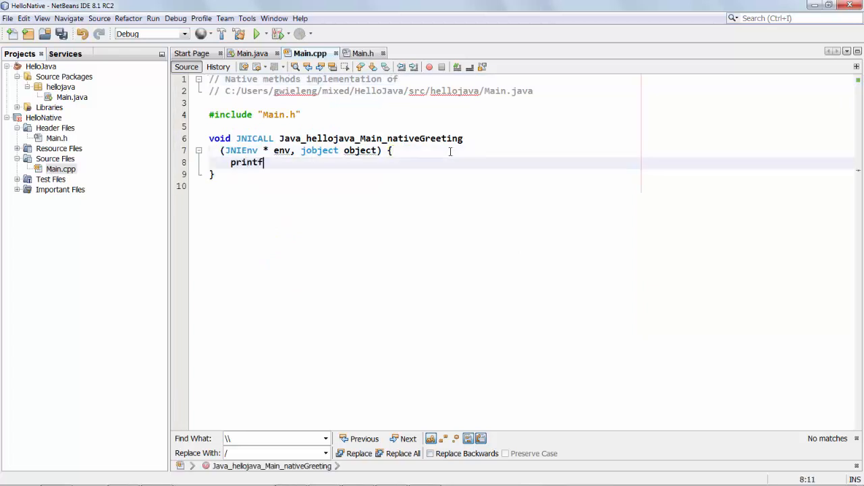
text(("hell"))
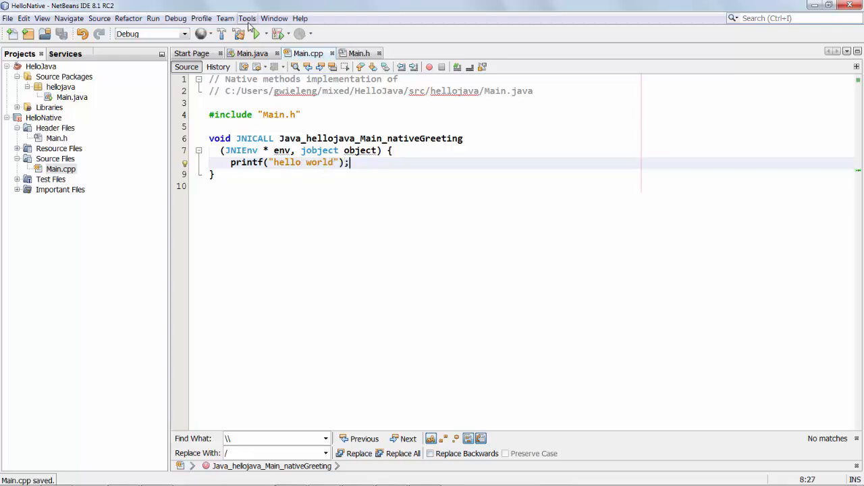
click(247, 19)
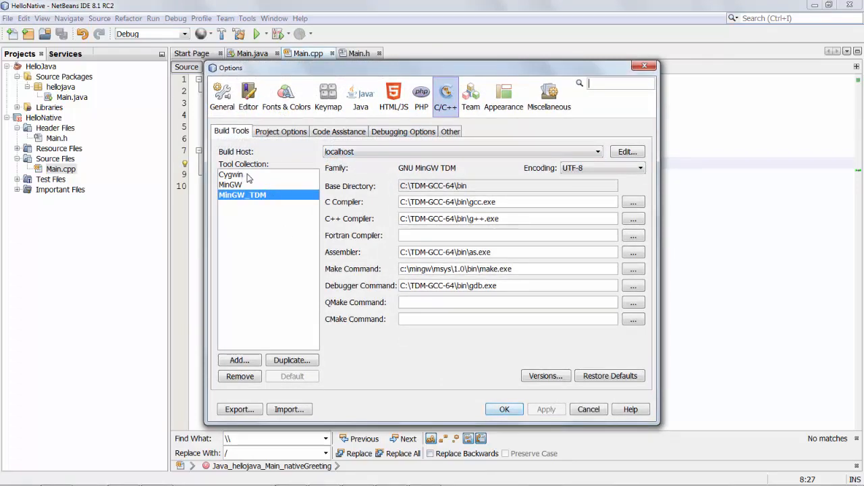
click(231, 174)
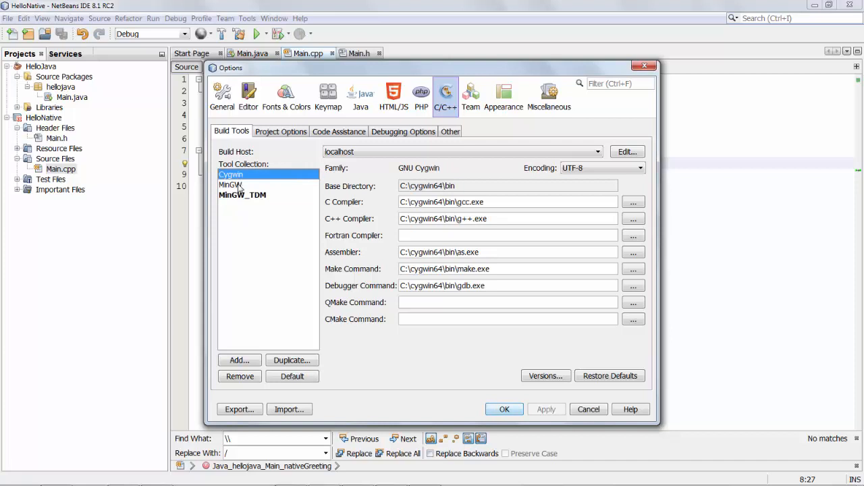
click(242, 194)
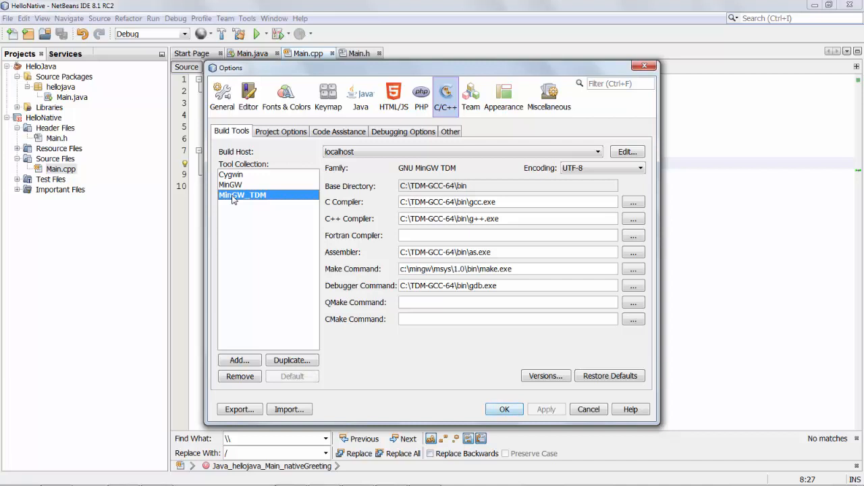
click(229, 184)
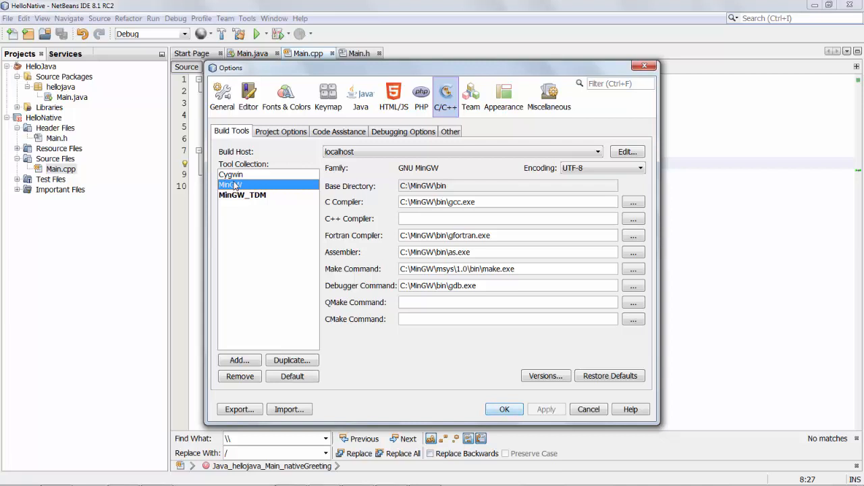
click(229, 174)
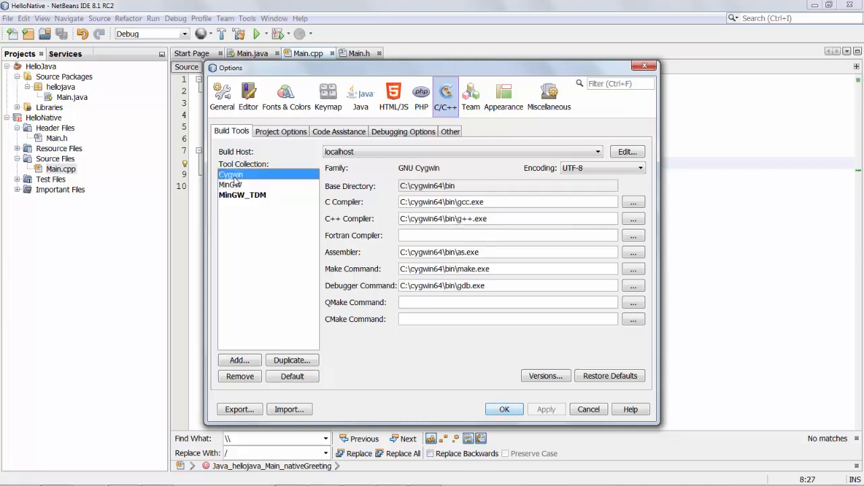
click(241, 195)
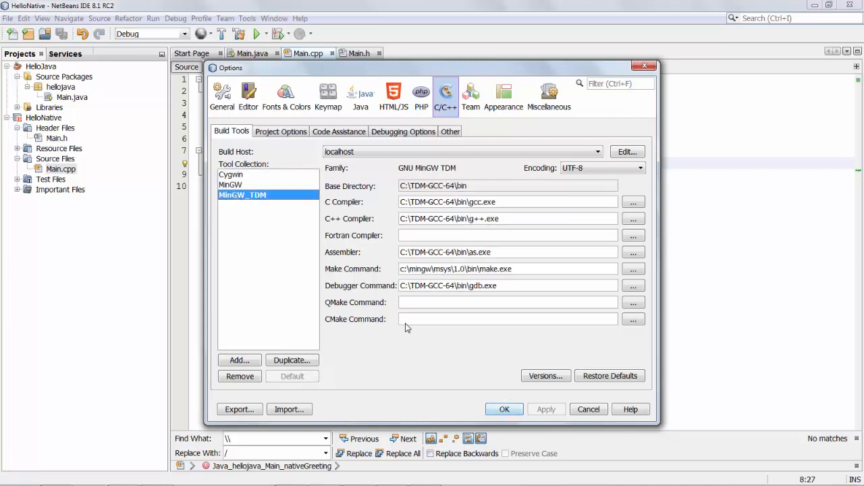
mouse_move(417, 379)
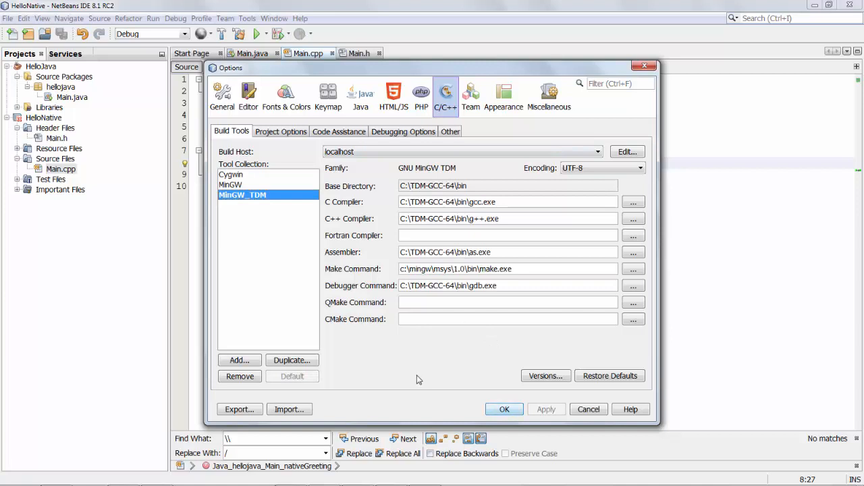
mouse_move(395, 270)
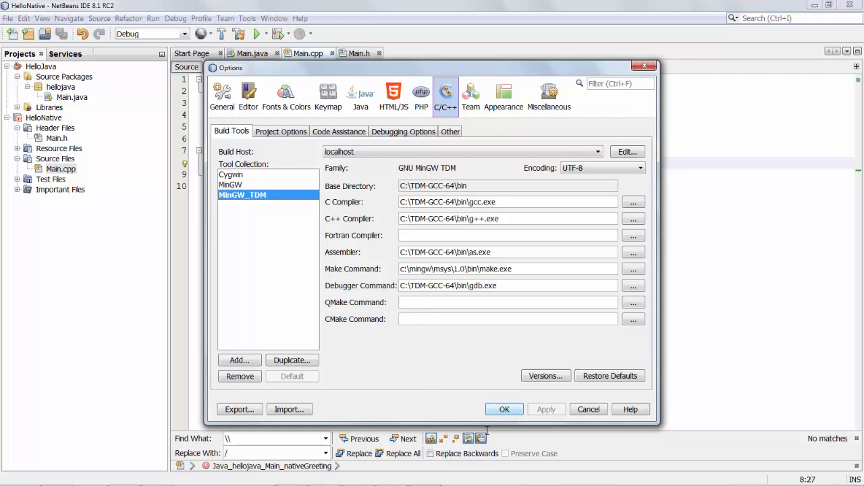
click(504, 409)
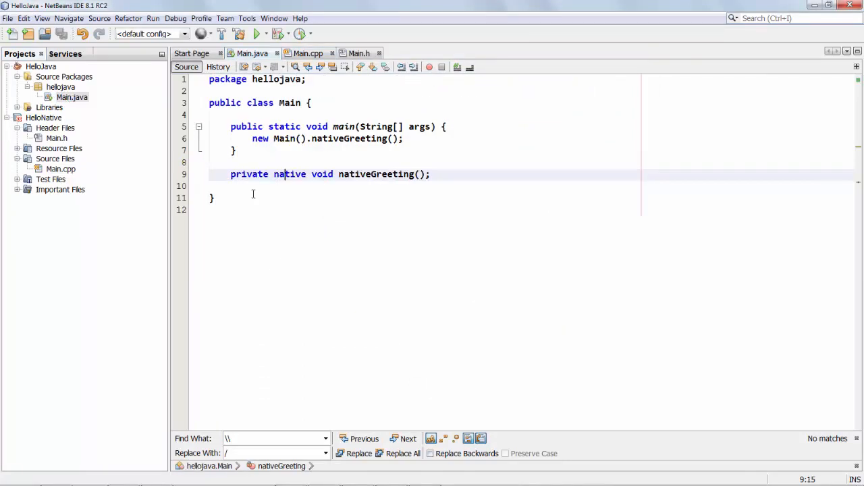
mouse_move(367, 203)
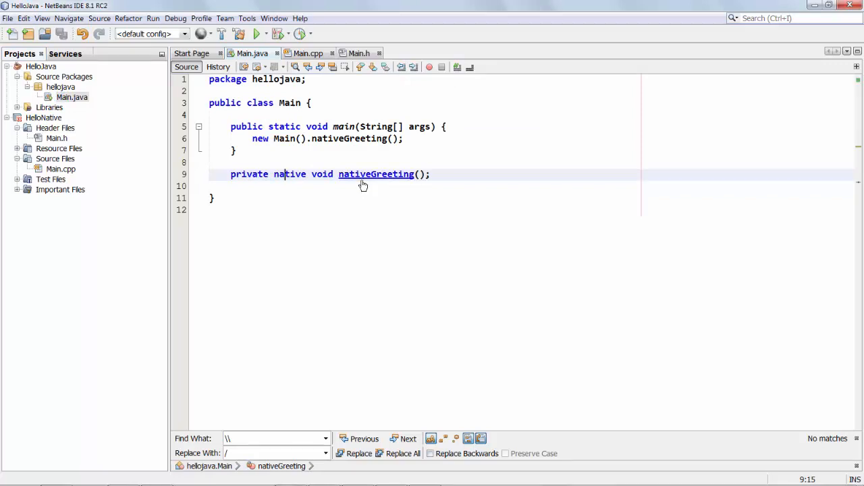
mouse_move(376, 172)
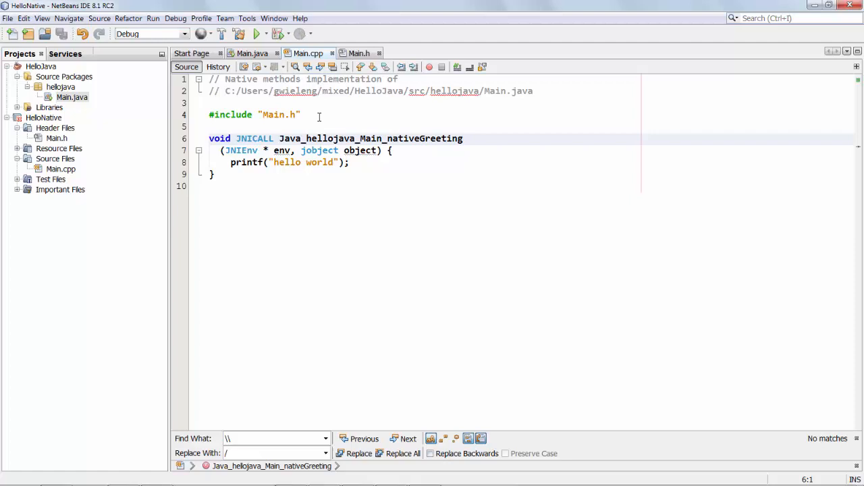
Compile HelloJava and check its Run properties' -Djava.library.path VM option, then cancel.
click(275, 19)
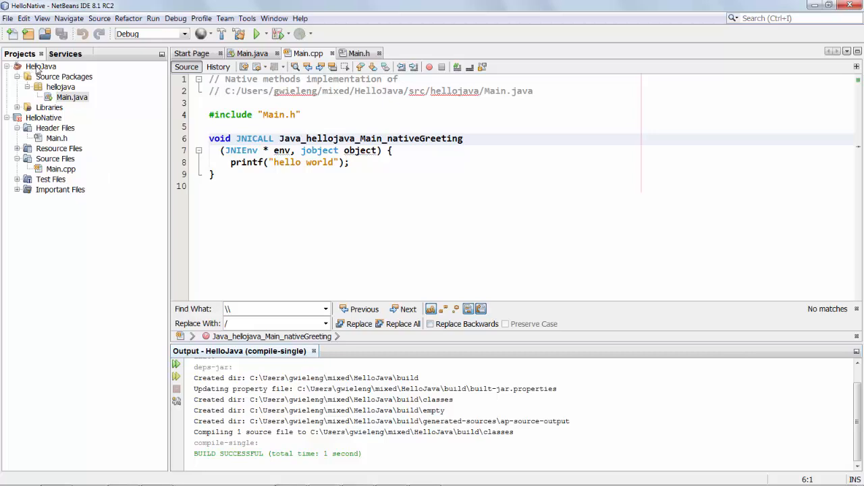
click(73, 97)
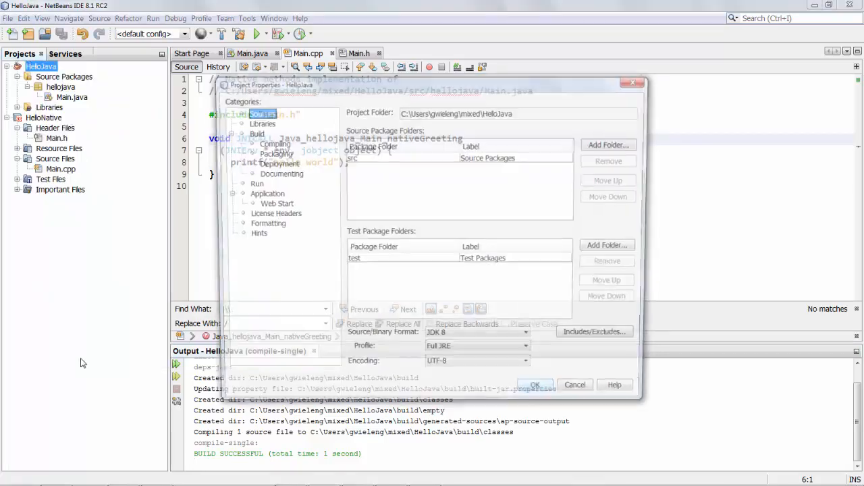
click(251, 184)
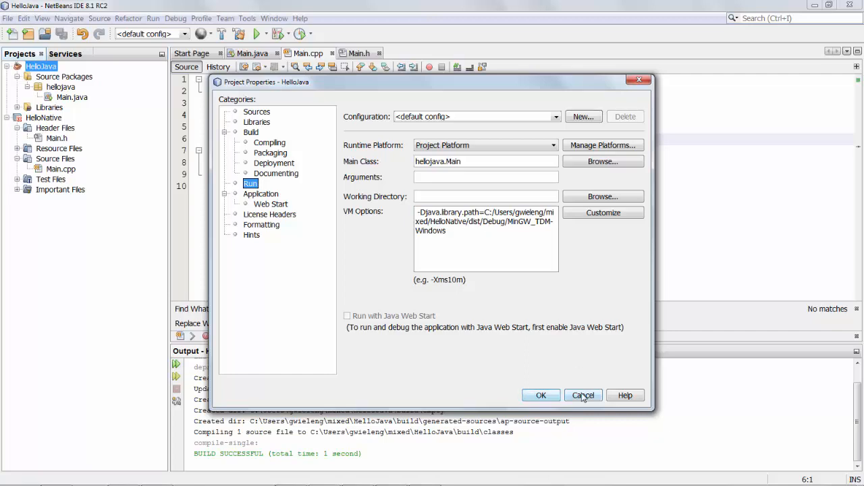
click(584, 394)
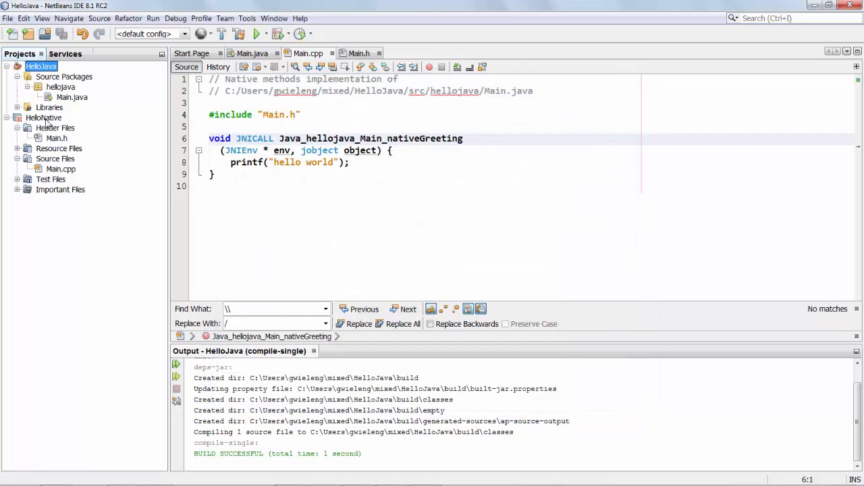
Build the HelloNative project into its native library.
right_click(43, 116)
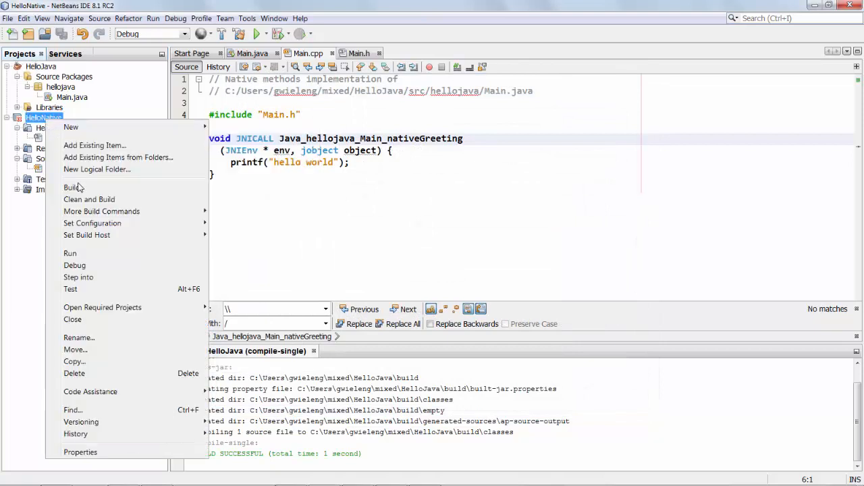
click(73, 186)
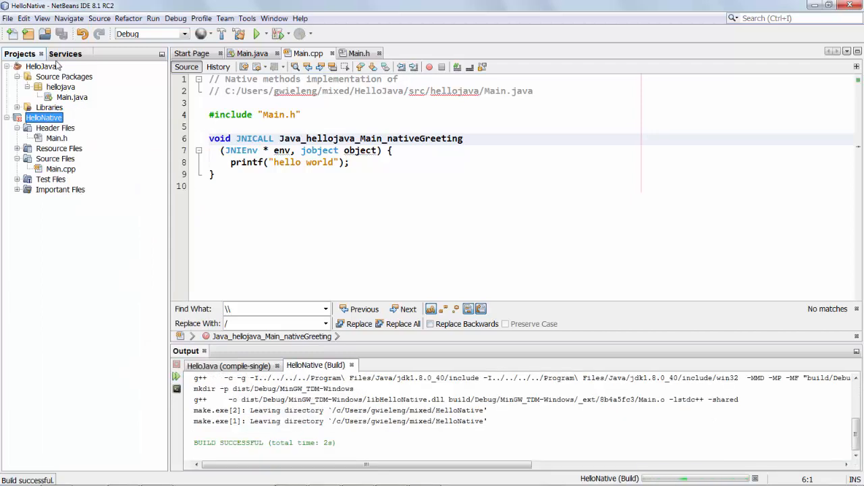
Locate libHelloNative.dll under dist/Debug/MinGW_TDM-Windows in the Files view.
click(274, 19)
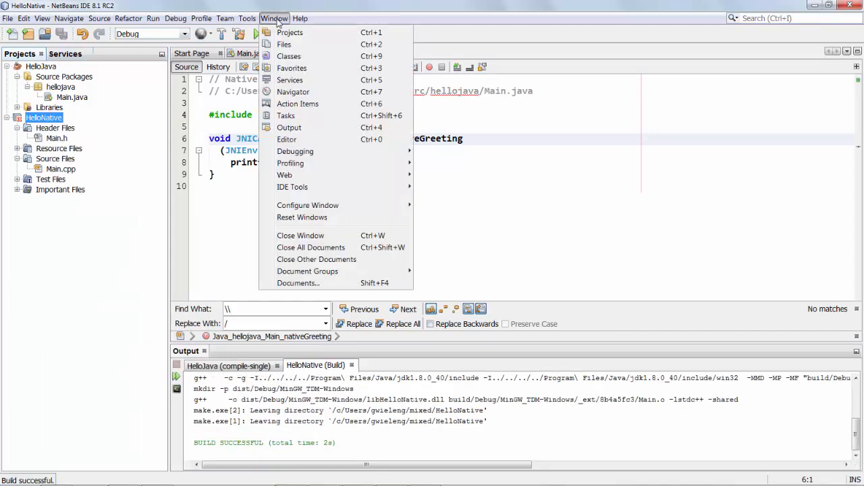
click(284, 43)
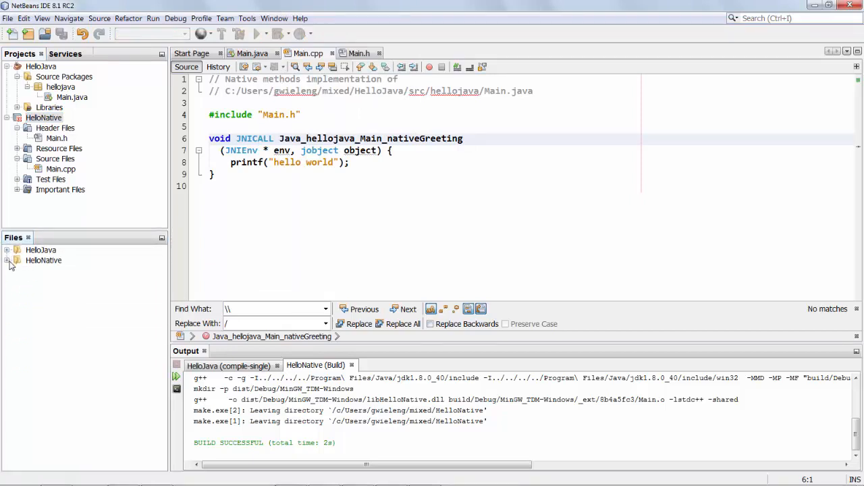
click(7, 261)
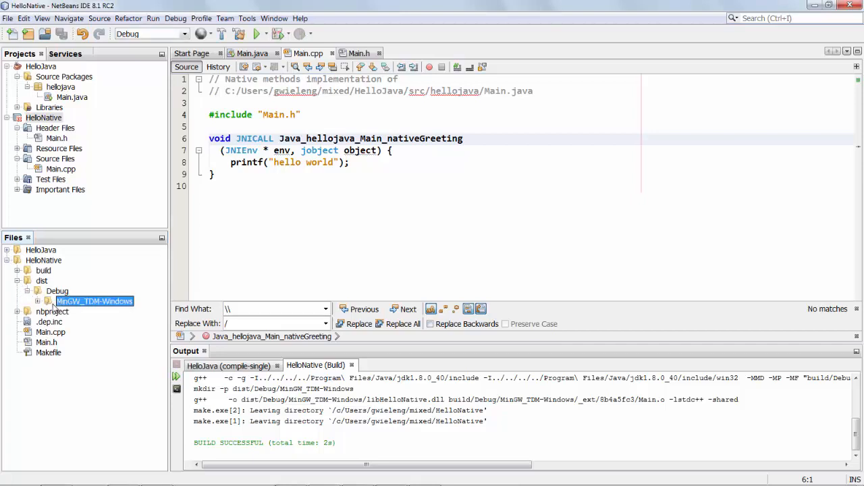
click(38, 301)
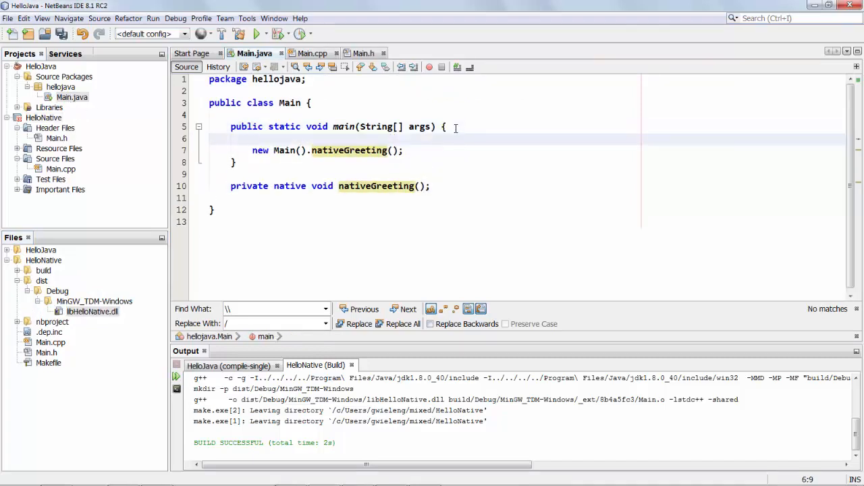
Add System.loadLibrary("libHelloNative"); to Main.java and save.
text(System.loadLibrary("l");)
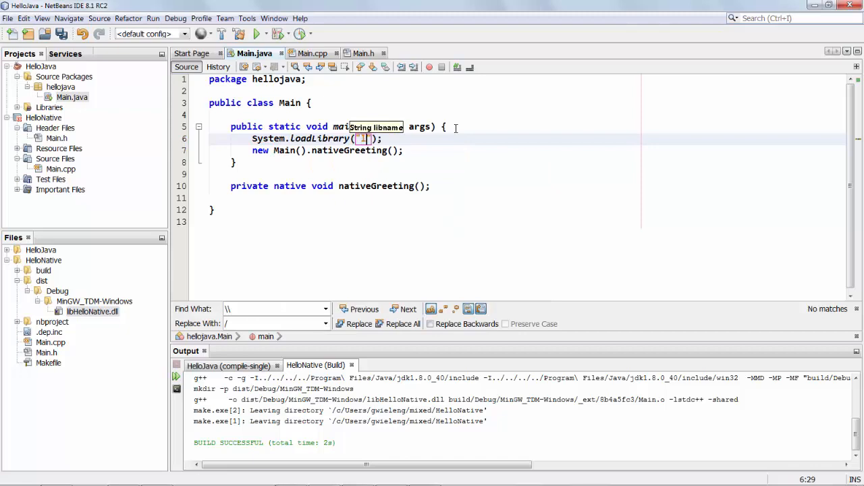
text(libHelloNative)
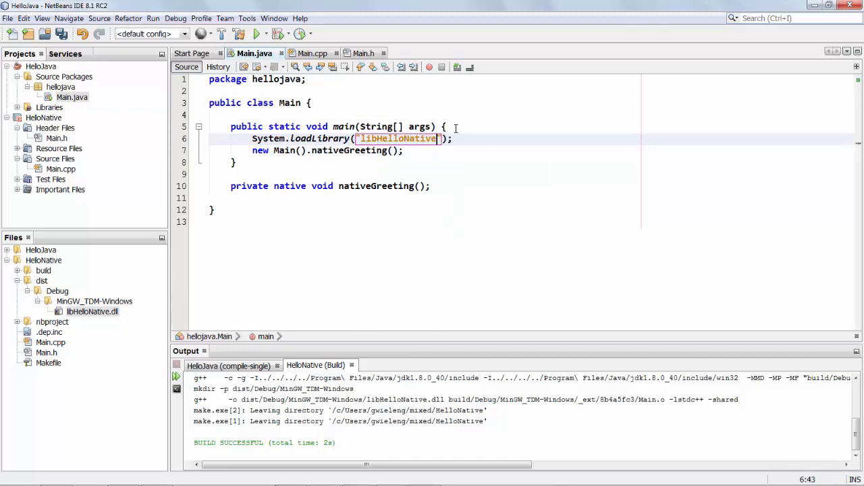
key(ctrl+s)
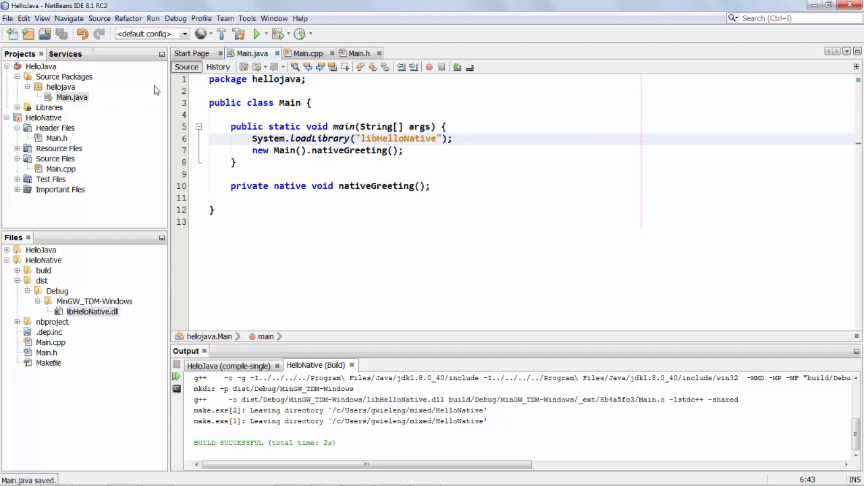
Run the HelloJava project so it prints hello world.
right_click(41, 66)
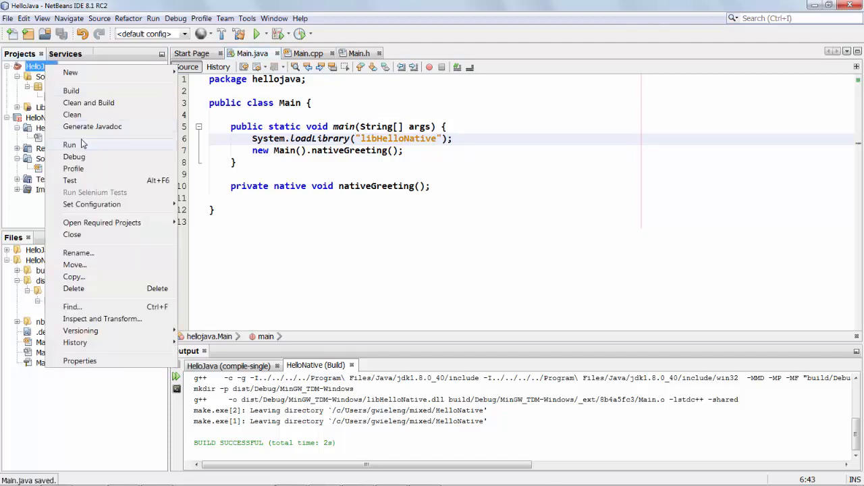
click(69, 145)
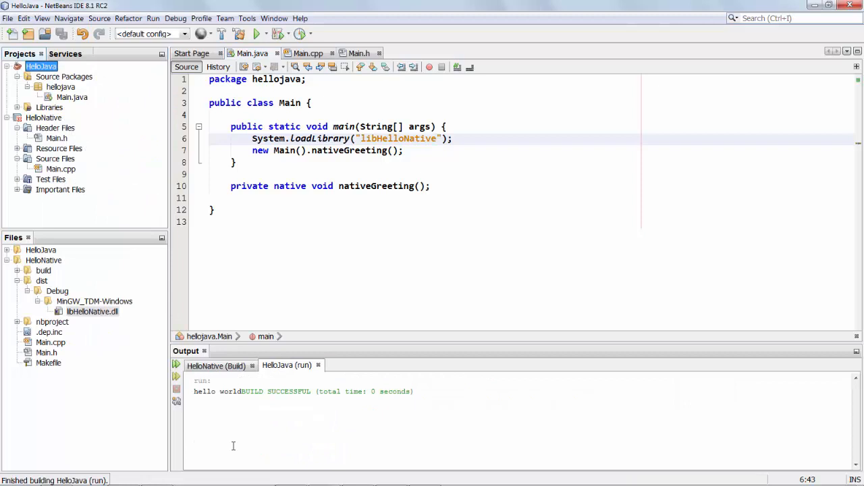
click(307, 54)
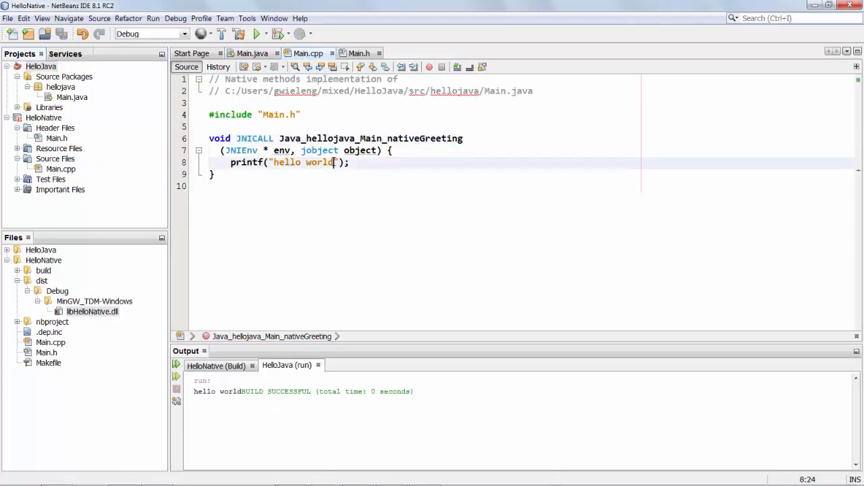
End the printf string with \n, clean-build HelloNative, and return to Main.java to rerun.
text(\n)
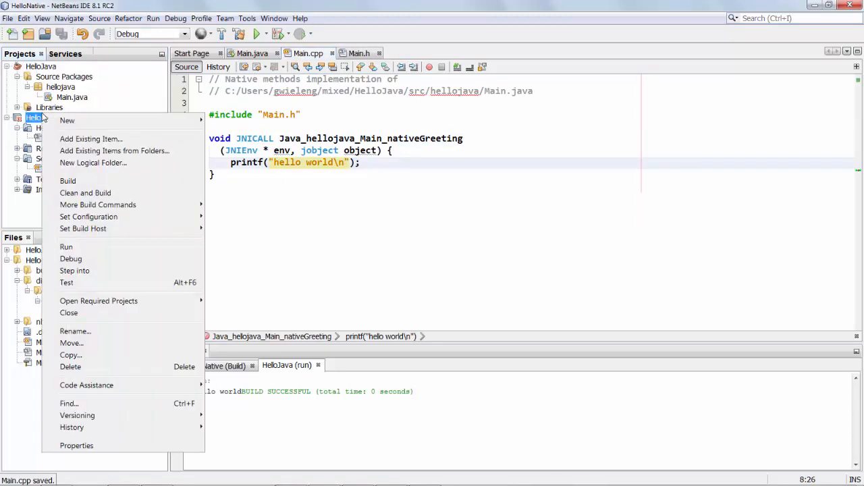
click(68, 181)
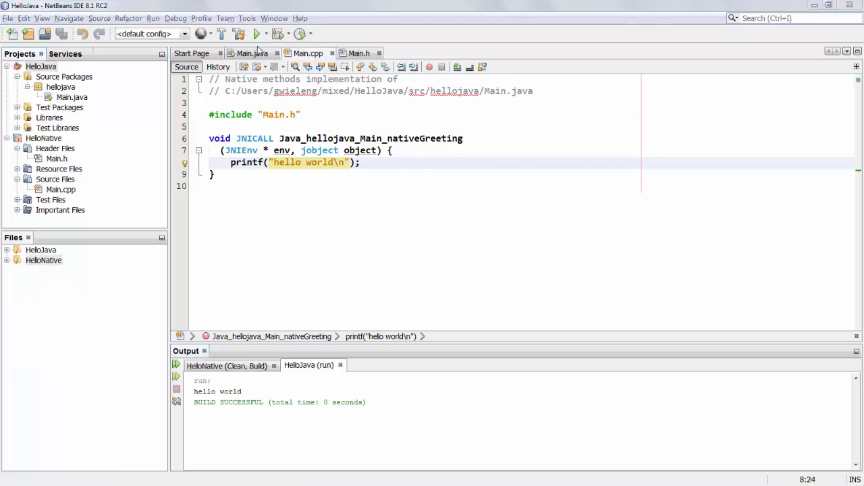
click(251, 54)
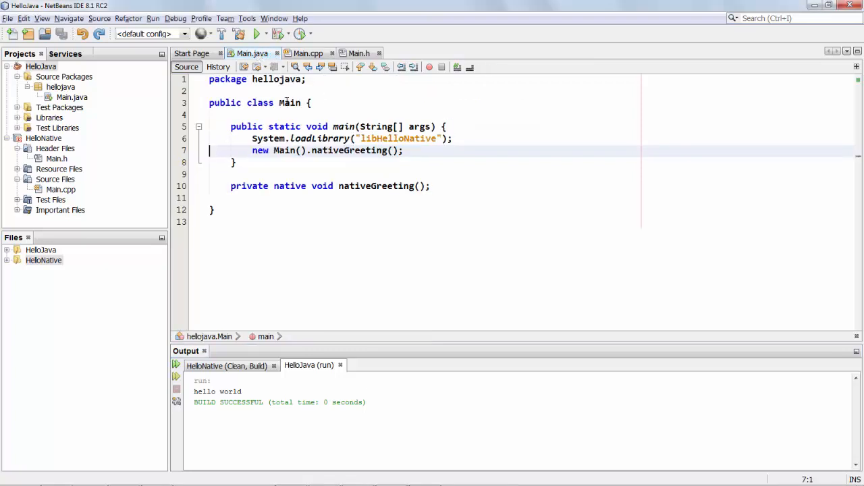
right_click(292, 103)
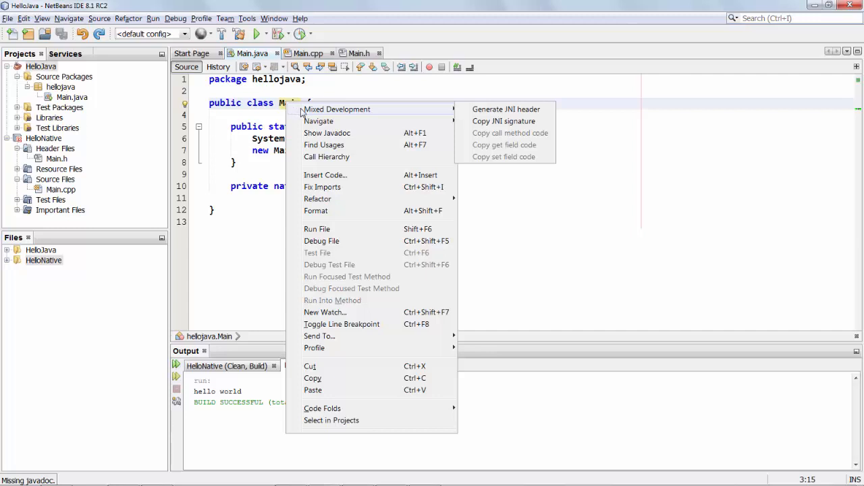
mouse_move(456, 108)
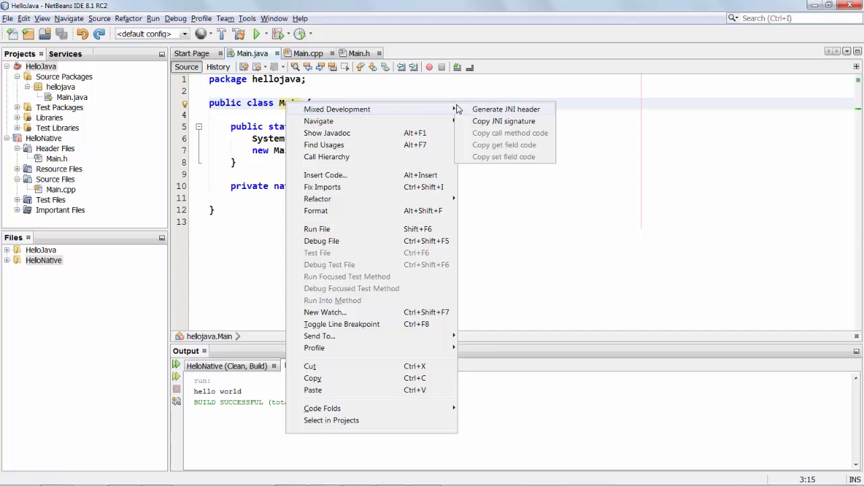
mouse_move(504, 122)
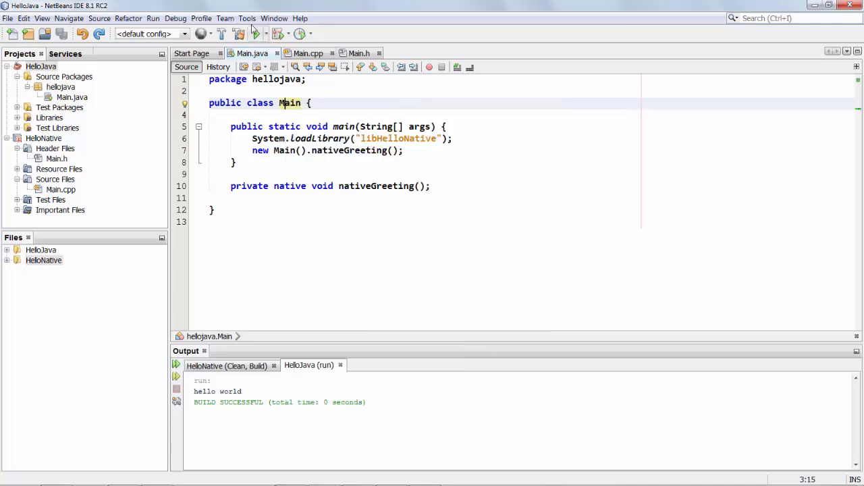
click(246, 19)
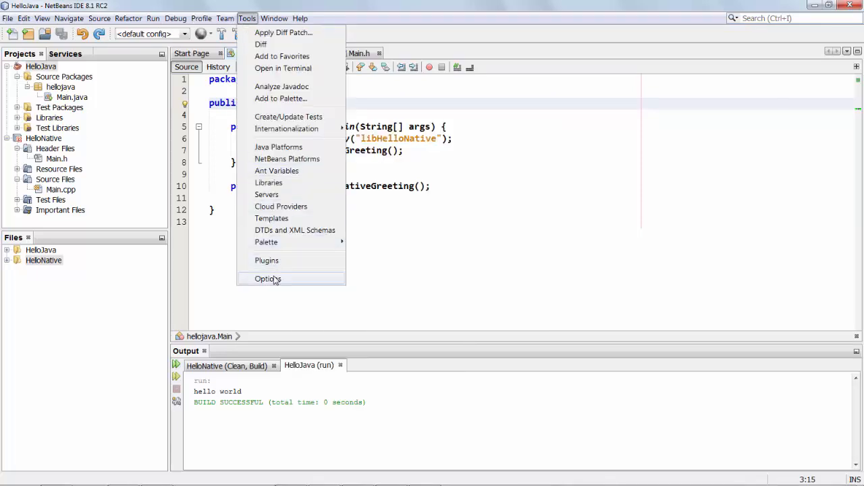
click(267, 279)
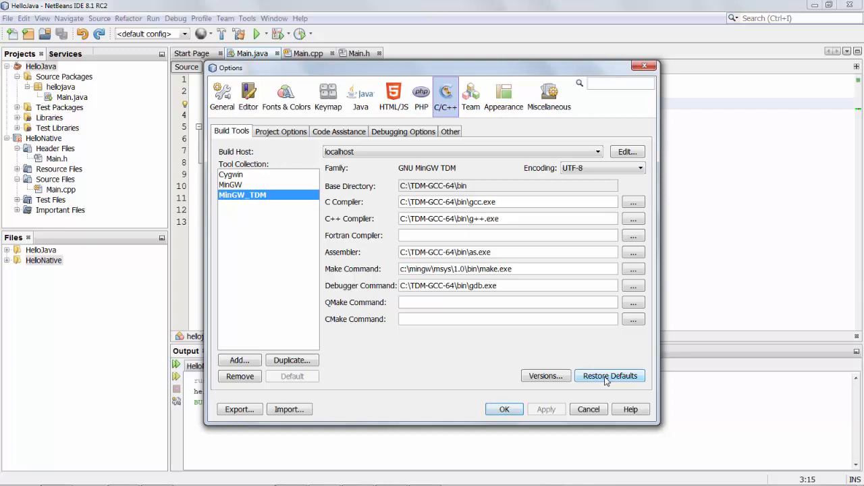
mouse_move(513, 316)
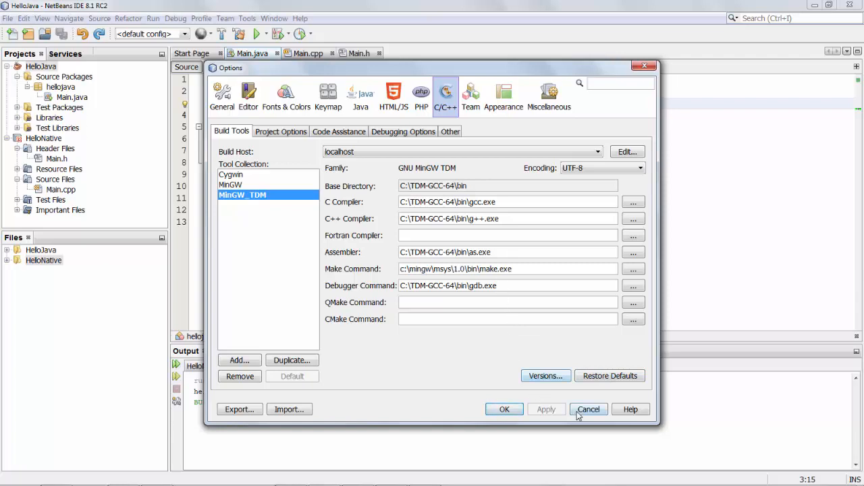
click(588, 409)
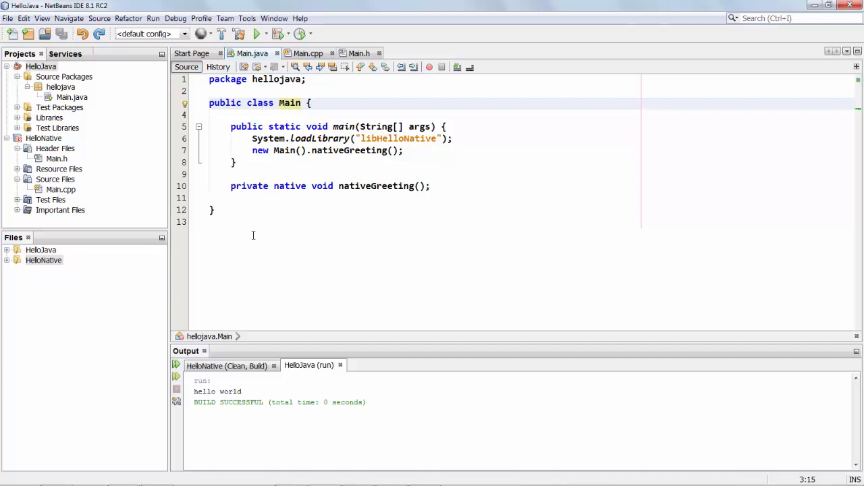
click(289, 103)
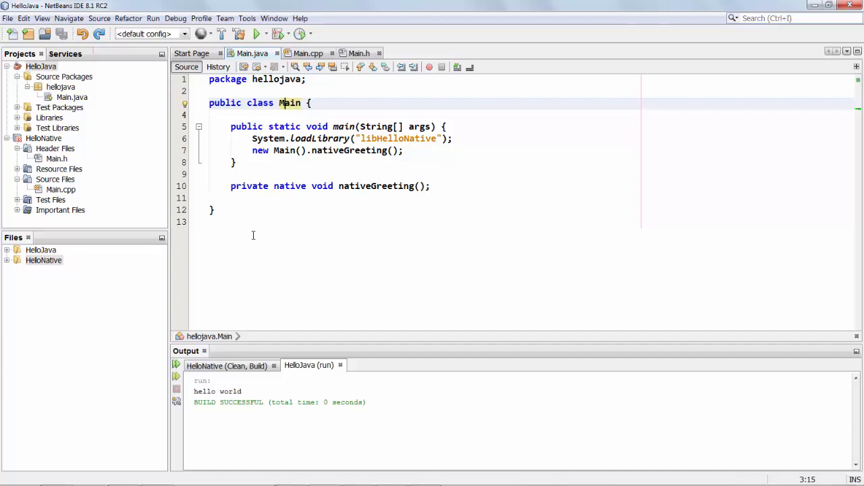
Review the wiki's Mixed Development feature list, highlighting the bullet on debugging Java and C++ together.
click(729, 8)
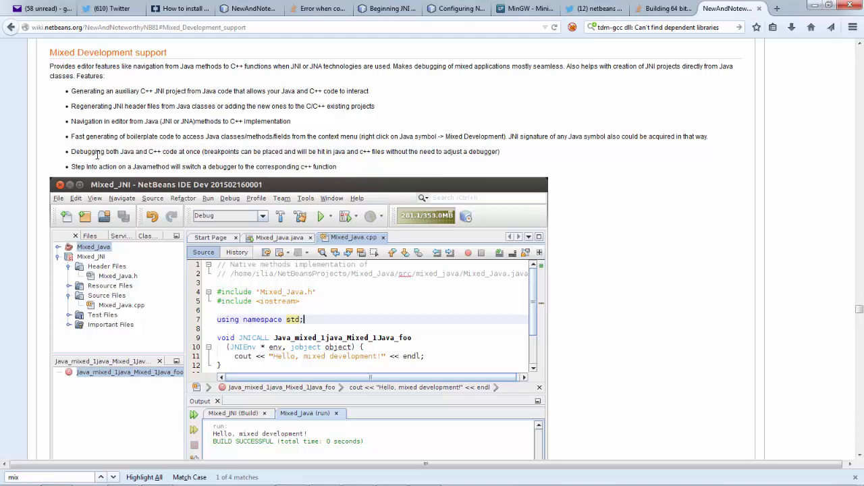
triple_click(283, 151)
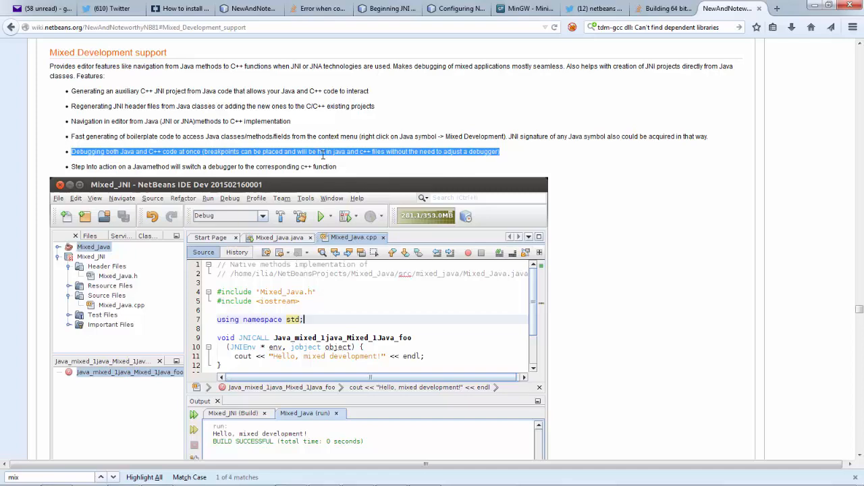
click(323, 151)
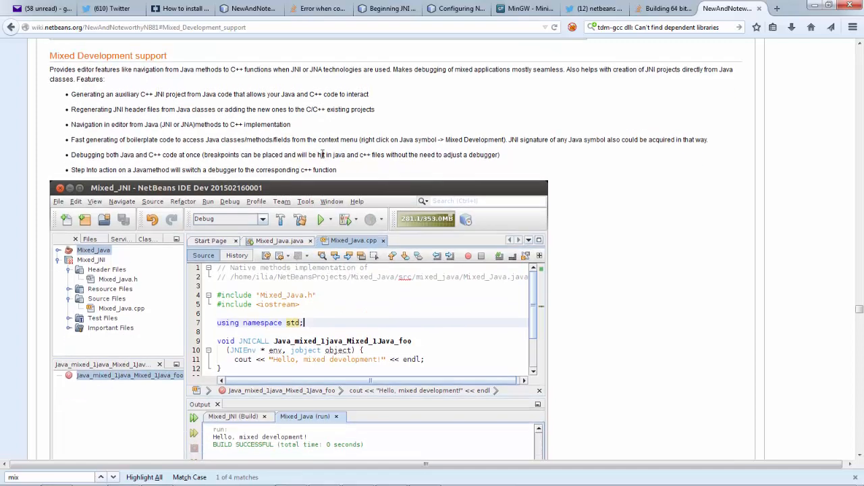
scroll(up, 3)
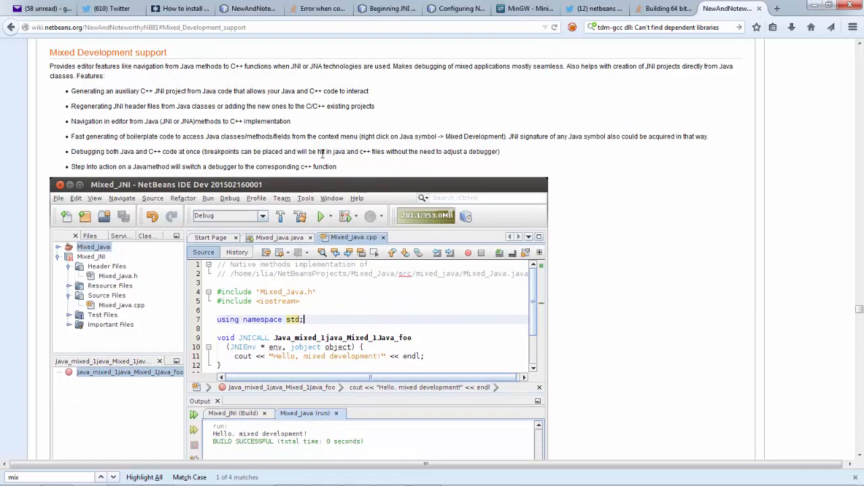